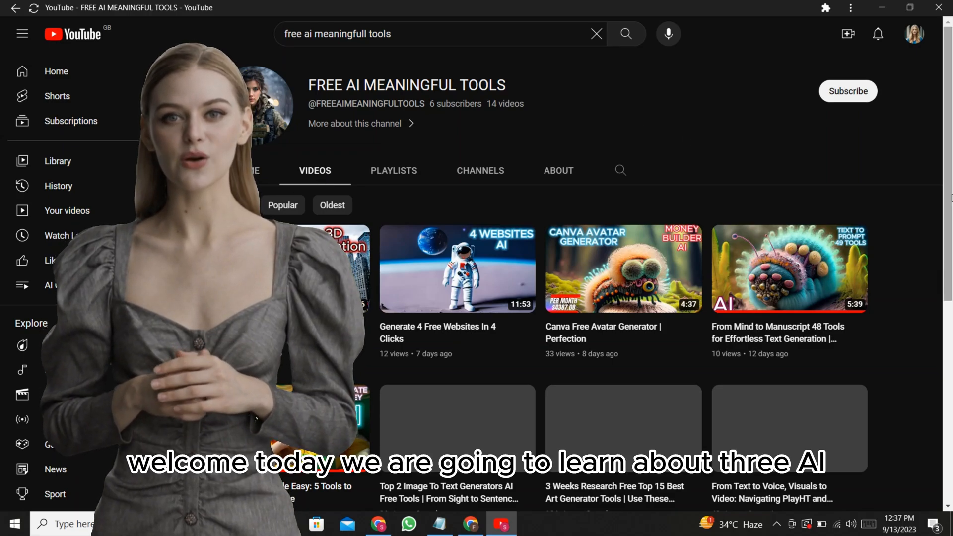
- Scroll the Future Tools LeiaPix listing and visit the LeiaPix Converter website
{"action": "scroll", "scroll_direction": "down", "scroll_amount": 3}
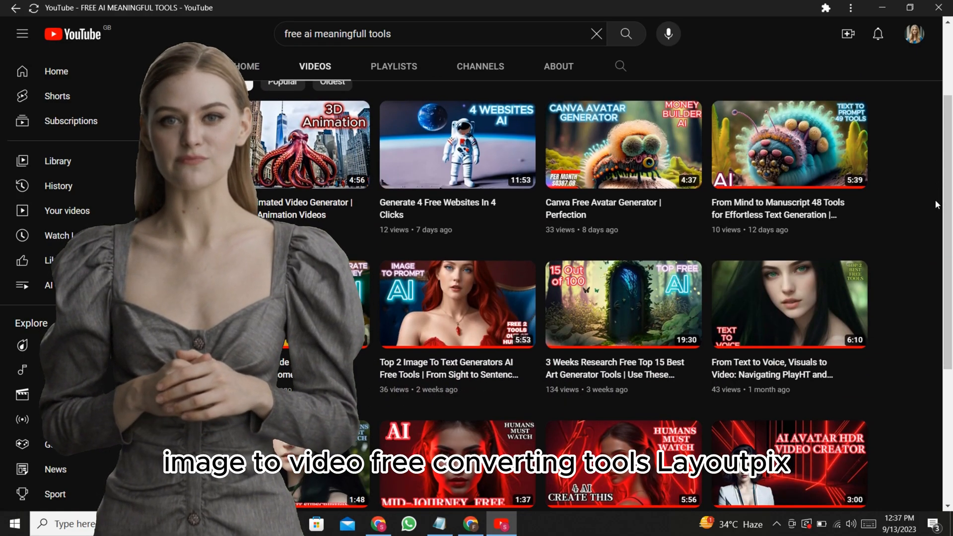
{"action": "scroll", "scroll_direction": "down", "scroll_amount": 3}
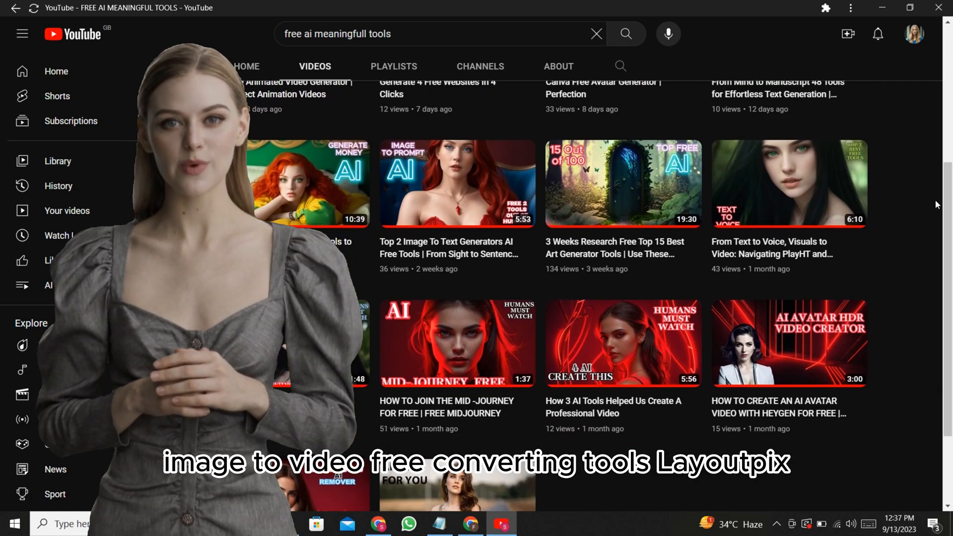
{"action": "scroll", "scroll_direction": "down", "scroll_amount": 3}
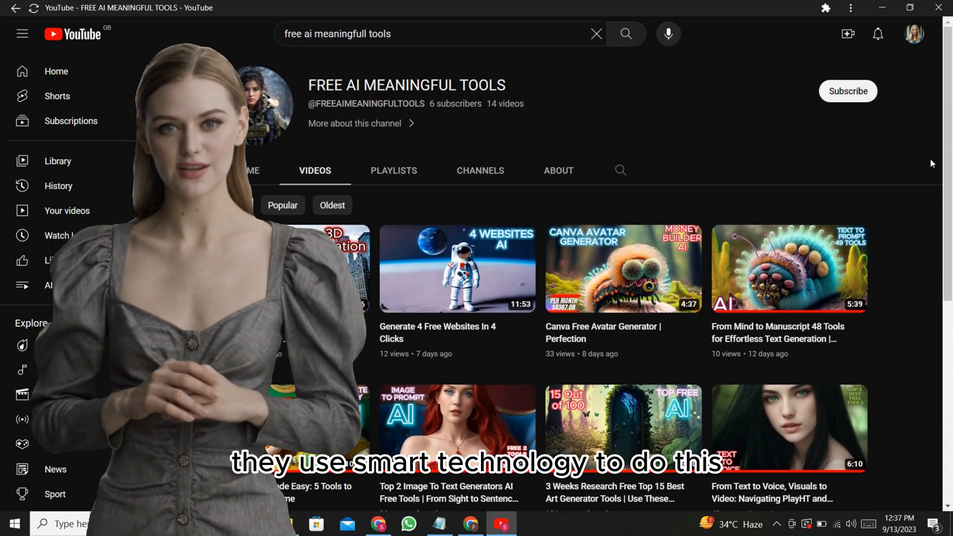
{"action": "scroll", "scroll_direction": "down", "scroll_amount": 3}
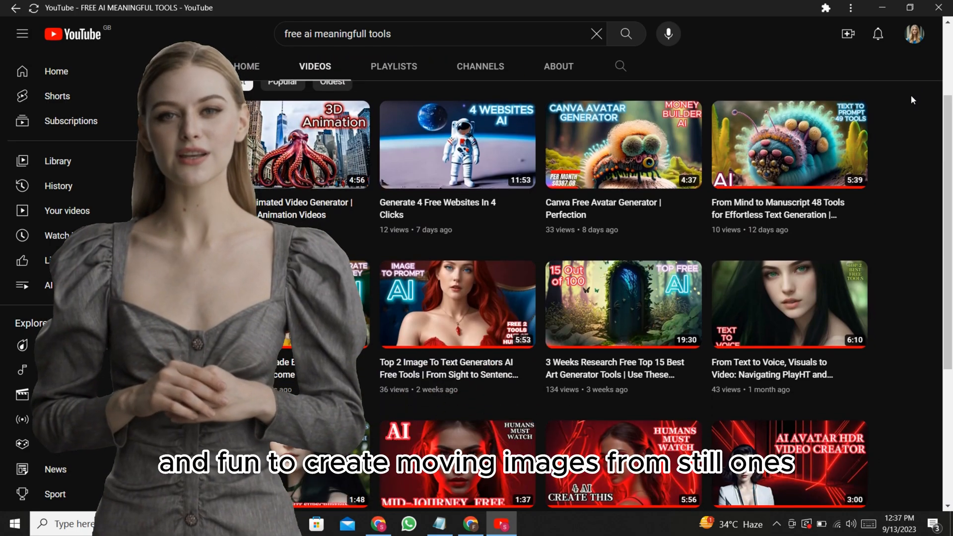
{"action": "scroll", "scroll_direction": "down", "scroll_amount": 3}
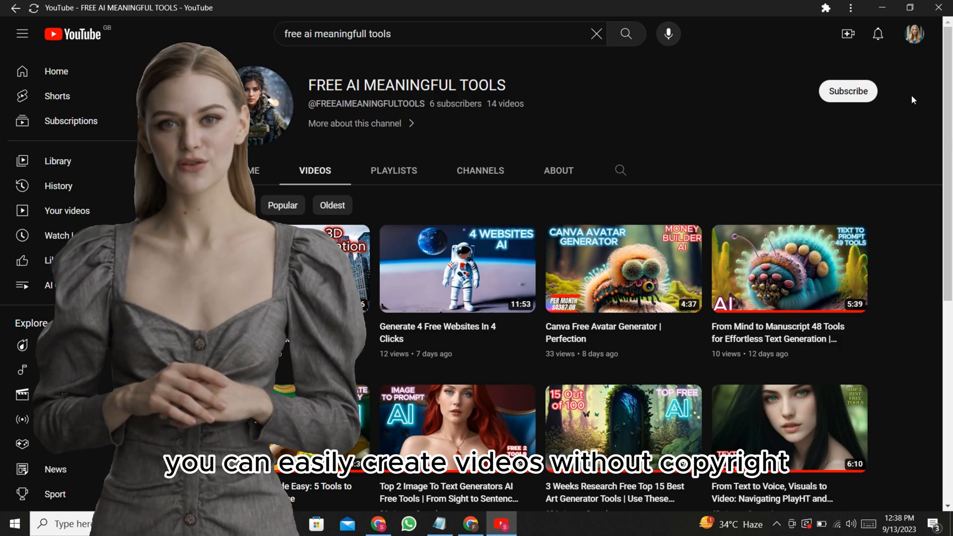
{"action": "scroll", "scroll_direction": "down", "scroll_amount": 3}
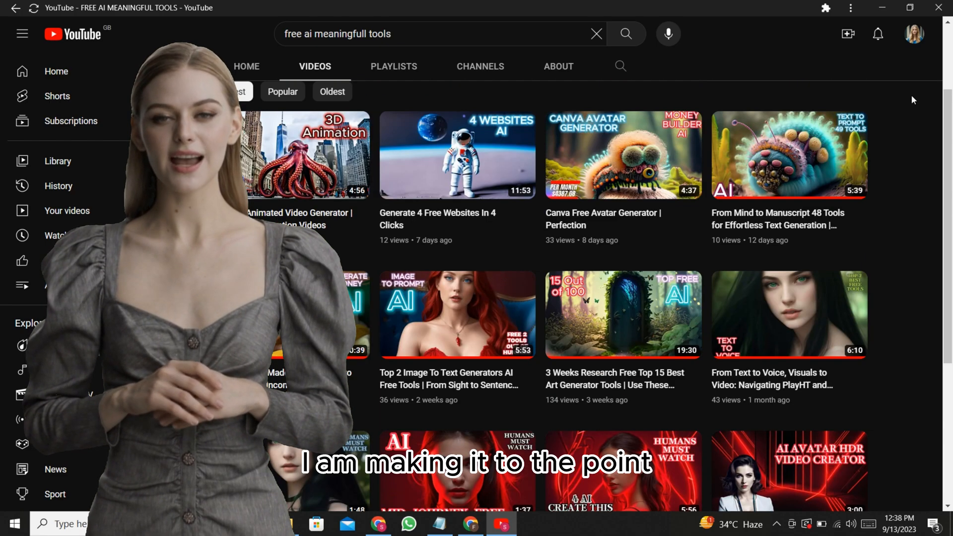
{"action": "scroll", "scroll_direction": "down", "scroll_amount": 3}
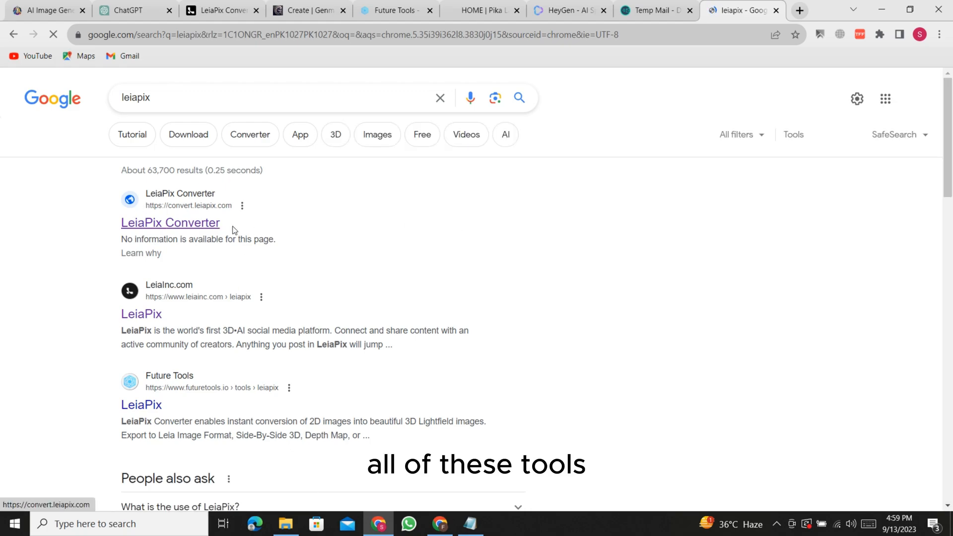
{"action": "scroll", "scroll_direction": "down", "scroll_amount": 3}
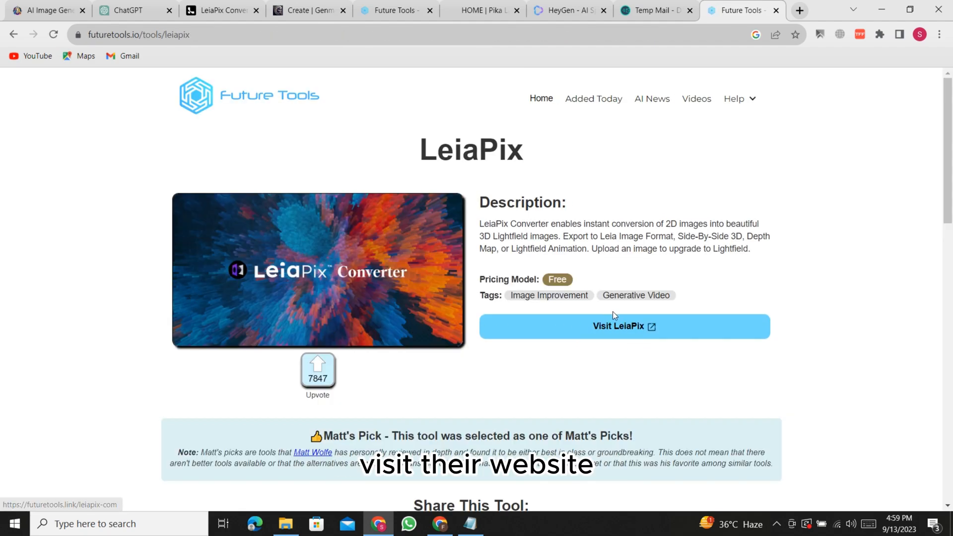
{"action": "left_click", "coordinate": [623, 325]}
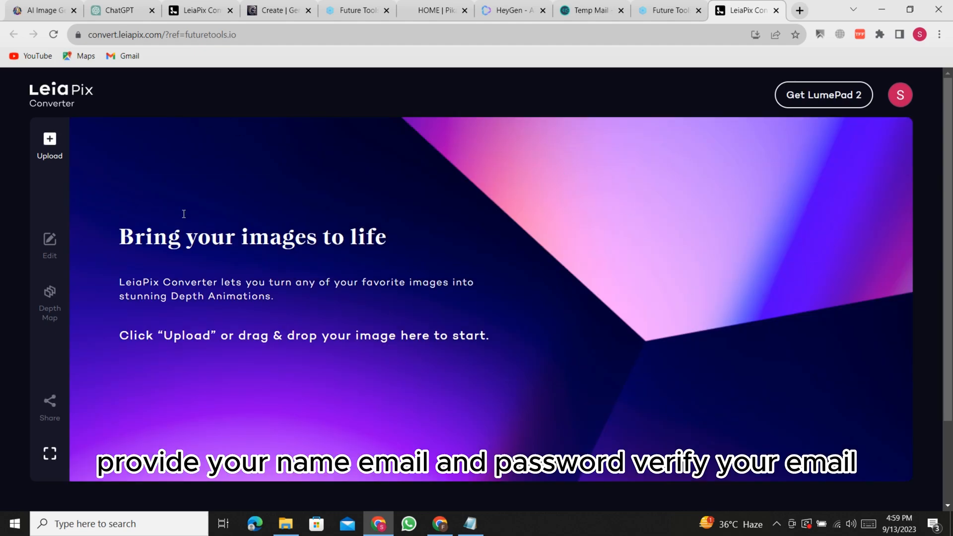
- Load the jungle girls image and set a 3-second Circle animation
{"action": "left_click", "coordinate": [49, 144]}
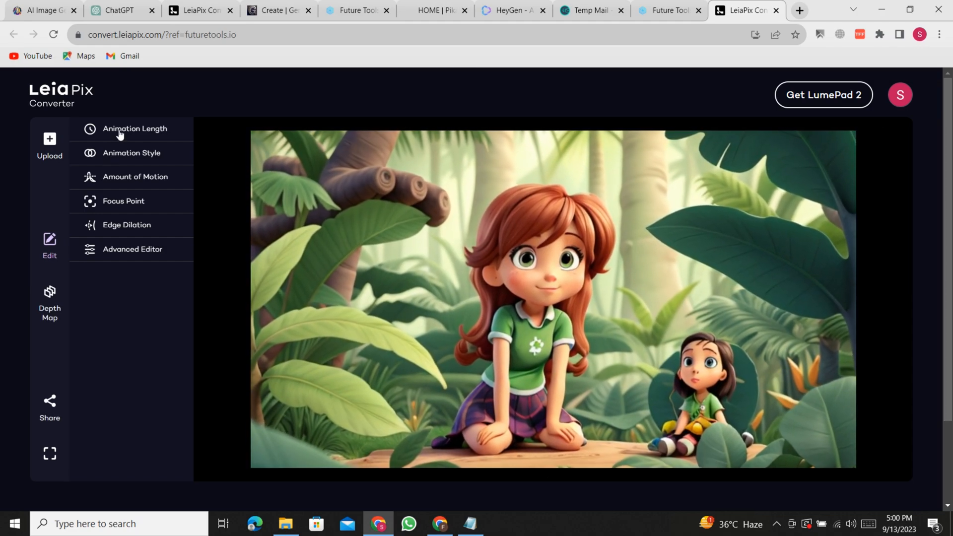
{"action": "left_click", "coordinate": [134, 128]}
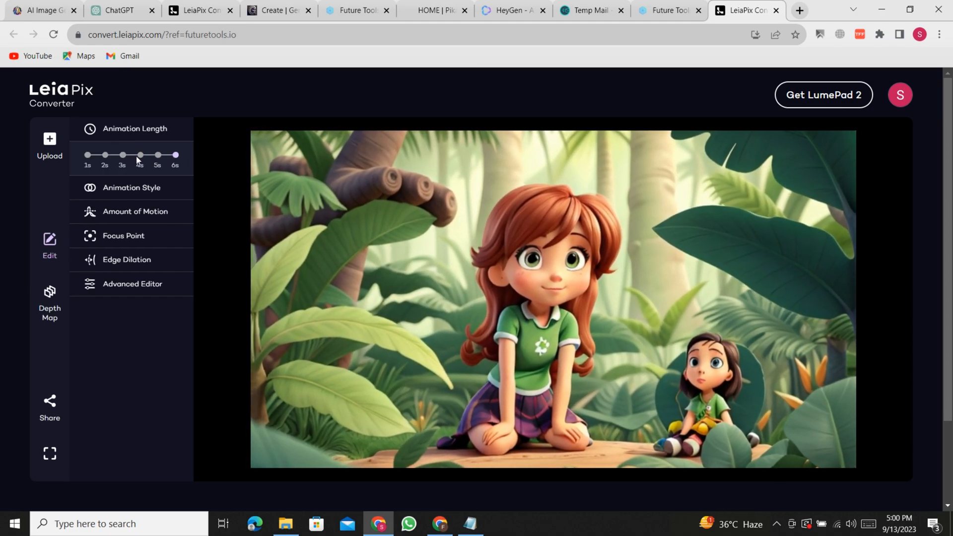
{"action": "left_click", "coordinate": [131, 187]}
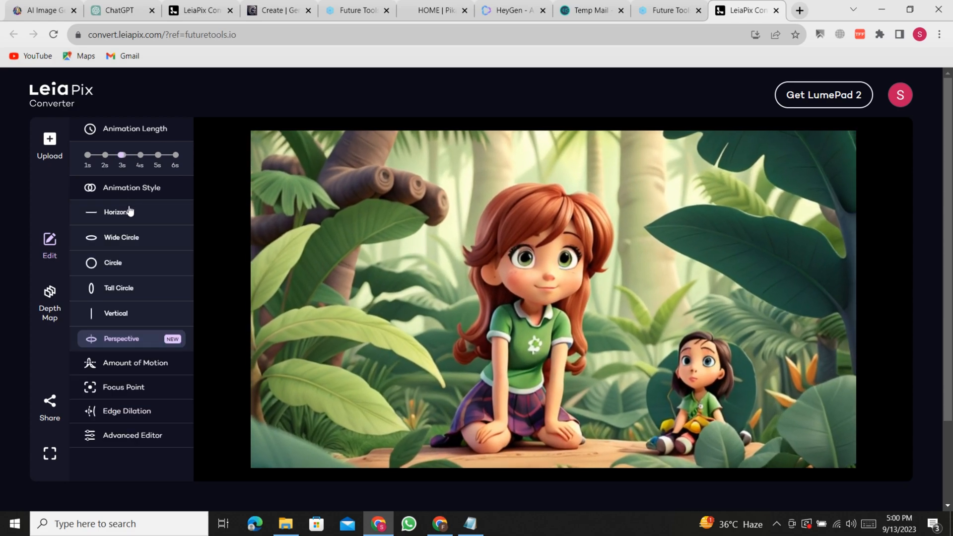
{"action": "left_click", "coordinate": [113, 263]}
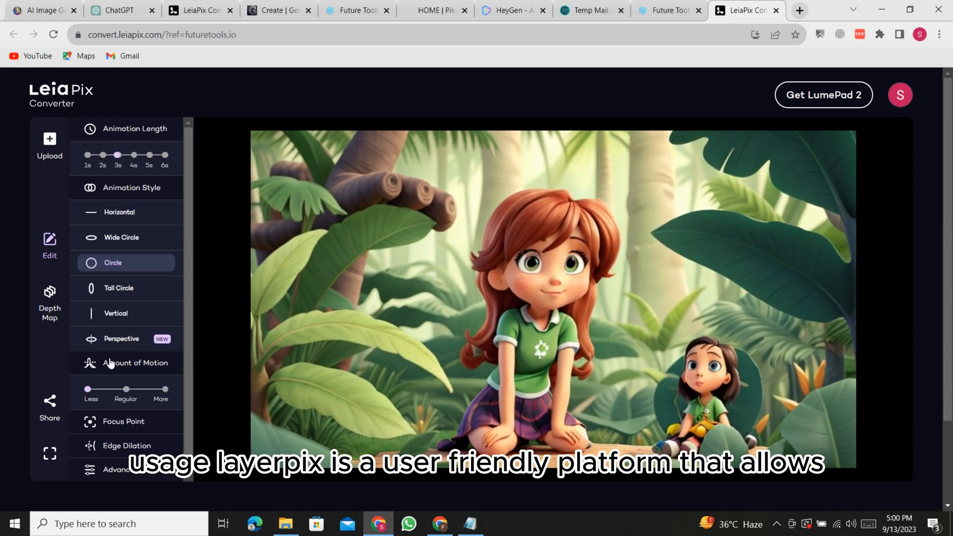
- Open the Advanced Editor's amplitude settings, then the Depth Map brush tools
{"action": "scroll", "scroll_direction": "down", "scroll_amount": 3}
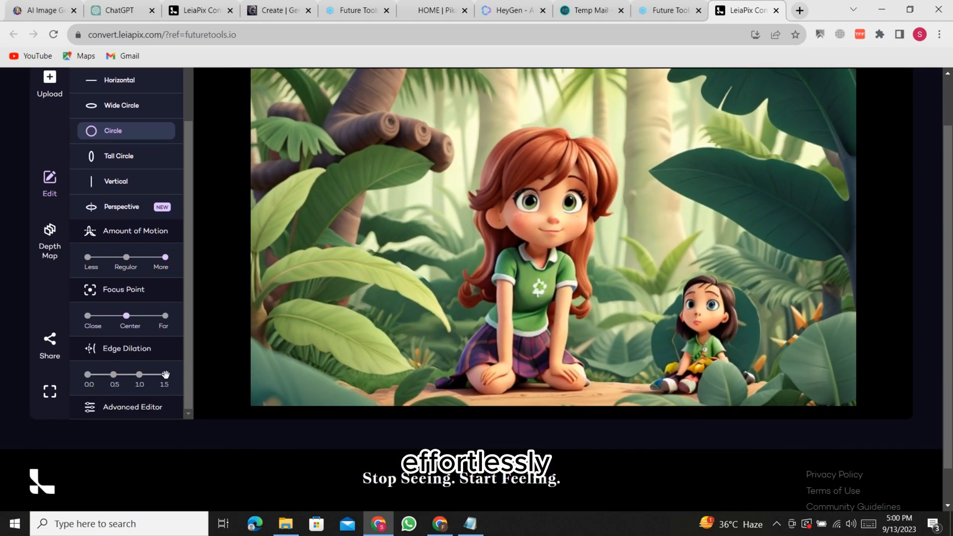
{"action": "scroll", "scroll_direction": "down", "scroll_amount": 3}
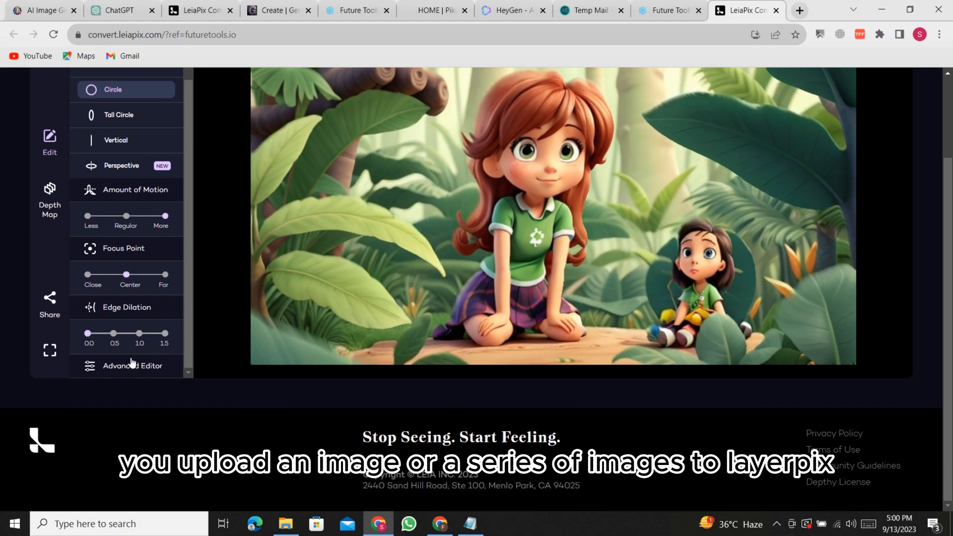
{"action": "left_click", "coordinate": [132, 365]}
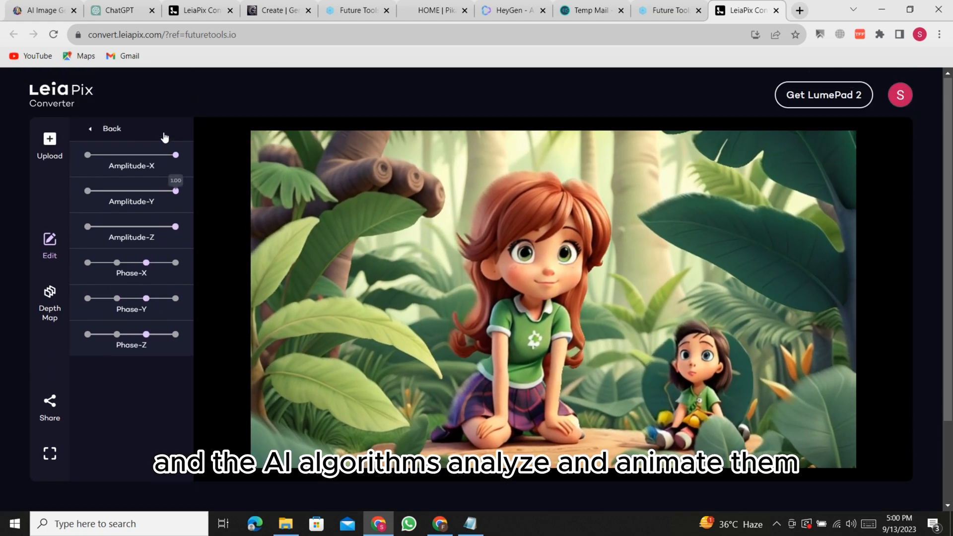
{"action": "scroll", "scroll_direction": "down", "scroll_amount": 3}
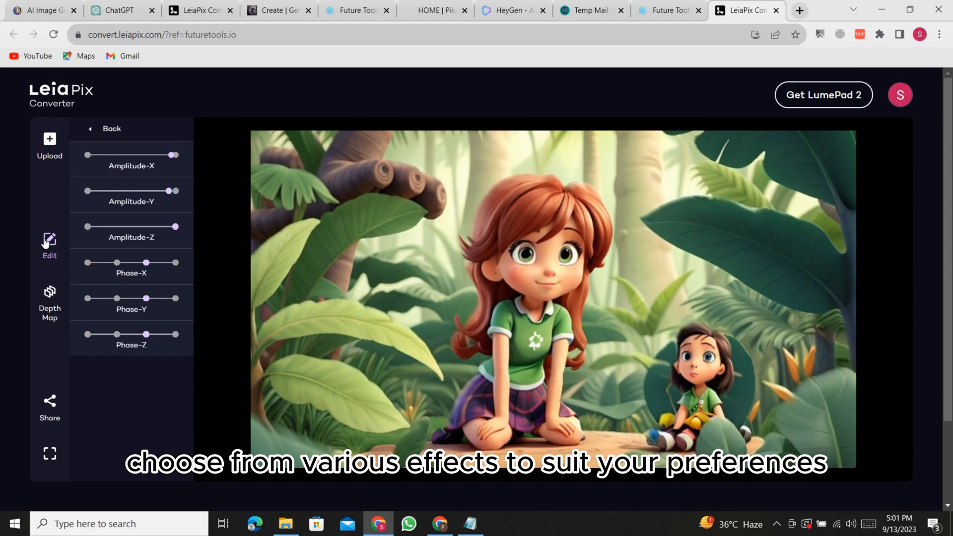
{"action": "left_click", "coordinate": [49, 302]}
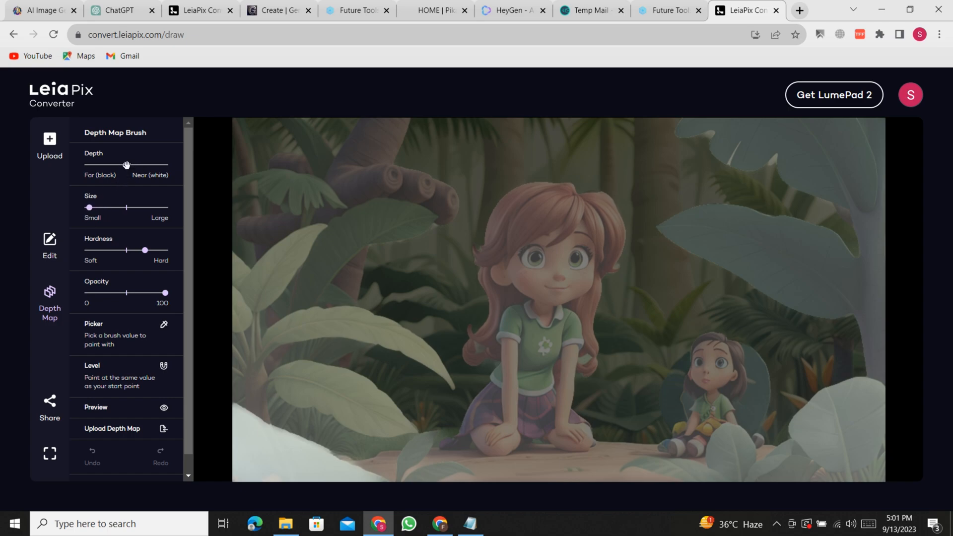
- Wait for the jungle girls animation export to finish and save the video
{"action": "scroll", "scroll_direction": "down", "scroll_amount": 3}
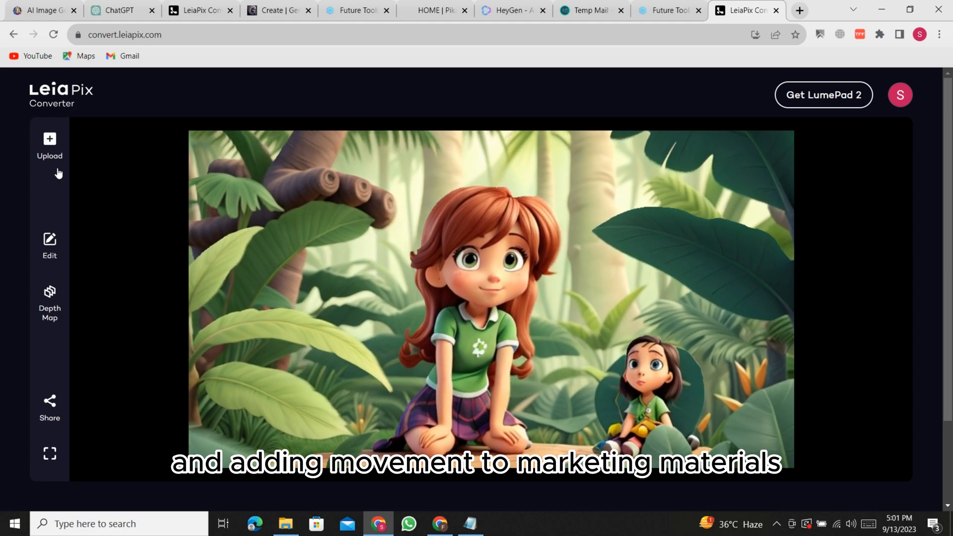
{"action": "scroll", "scroll_direction": "down", "scroll_amount": 3}
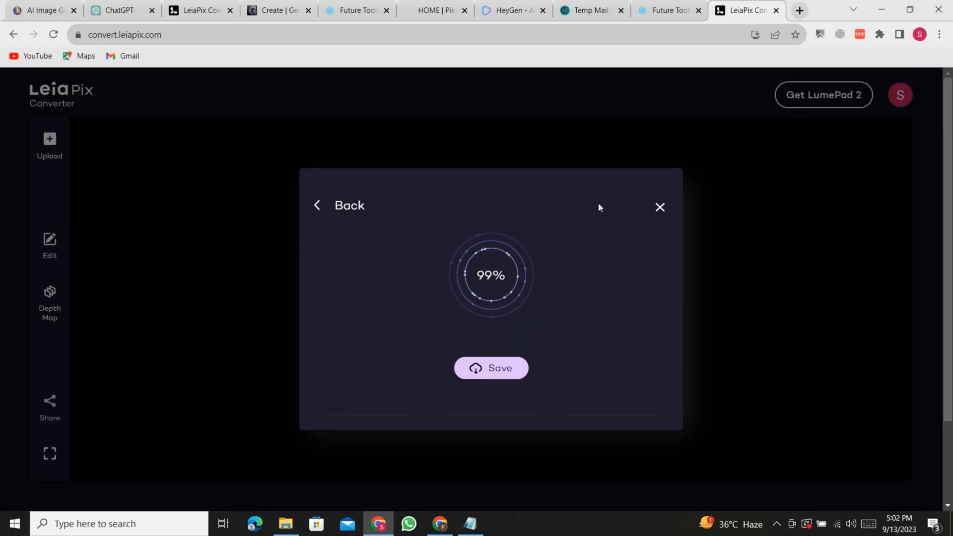
{"action": "left_click", "coordinate": [490, 368]}
{"action": "type", "text": "genmo"}
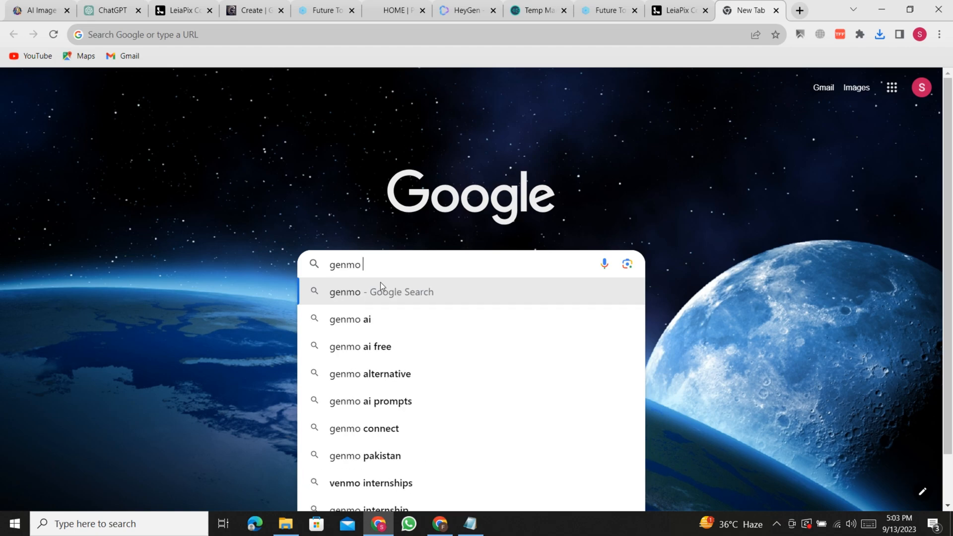
- Search Google for 'genmo image to video' and open the Genmo site
{"action": "type", "text": "image to video"}
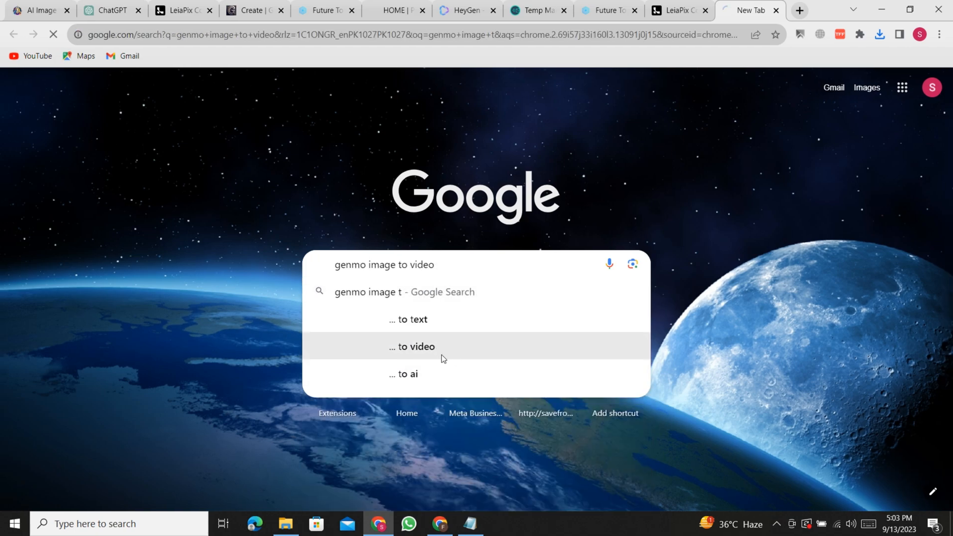
{"action": "left_click", "coordinate": [412, 346]}
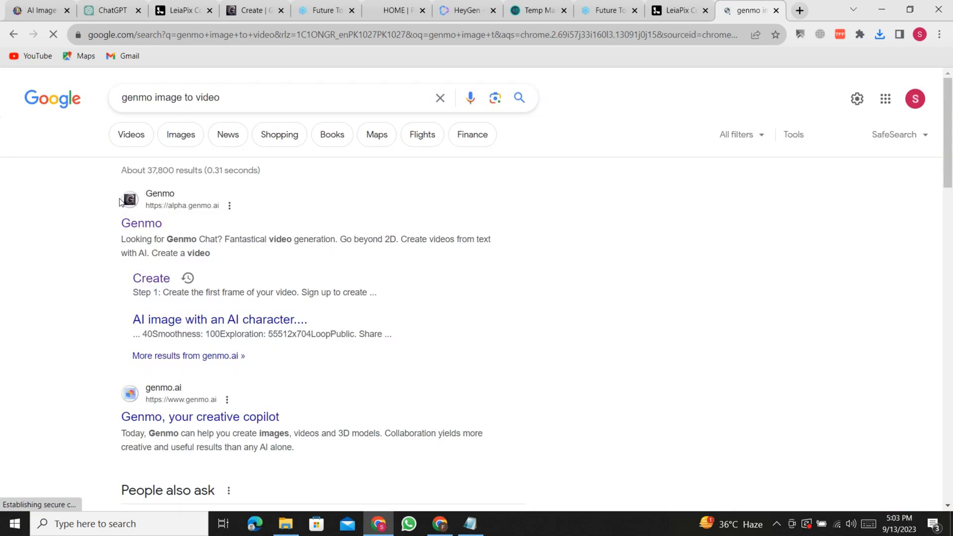
{"action": "left_click", "coordinate": [141, 223]}
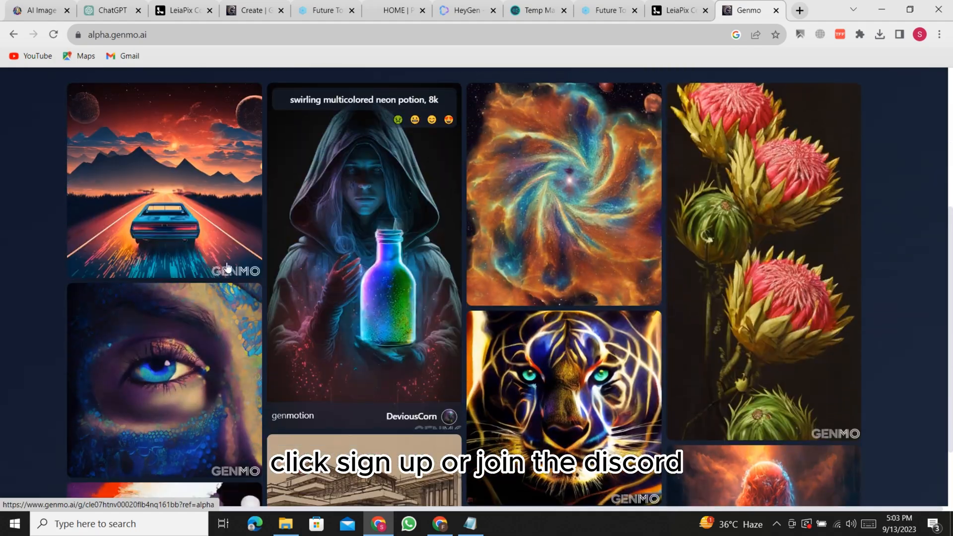
{"action": "scroll", "scroll_direction": "down", "scroll_amount": 3}
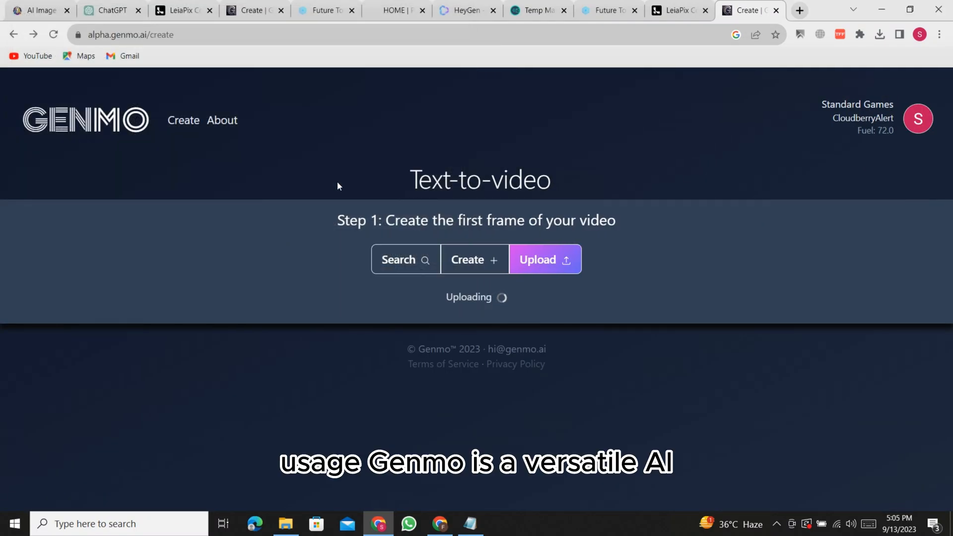
- Generate the jungle girls video from the uploaded frame and open its page
{"action": "left_click", "coordinate": [543, 260]}
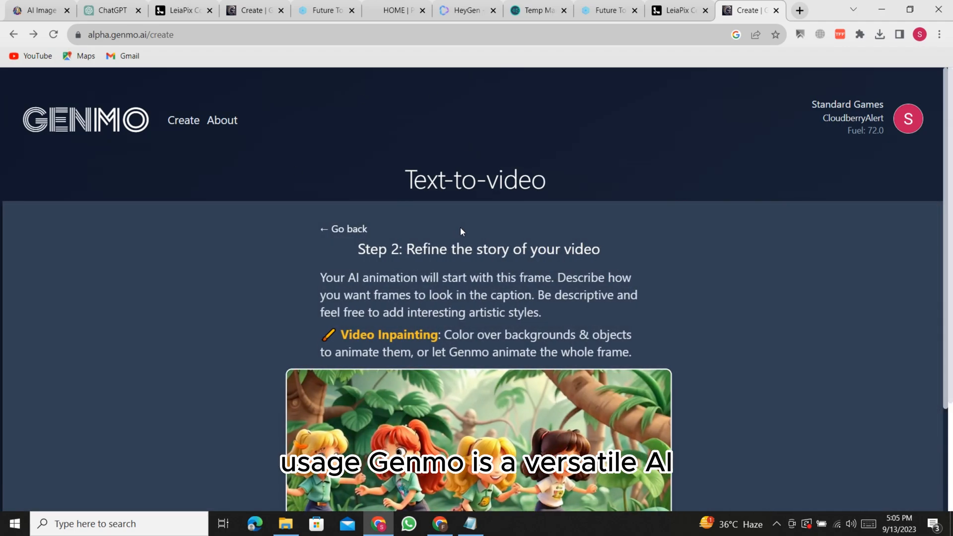
{"action": "scroll", "scroll_direction": "down", "scroll_amount": 3}
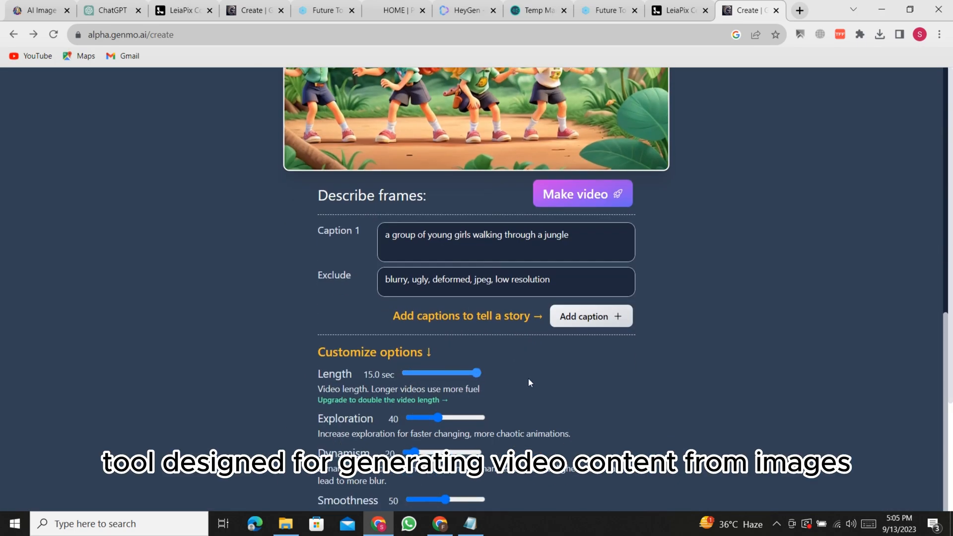
{"action": "scroll", "scroll_direction": "down", "scroll_amount": 3}
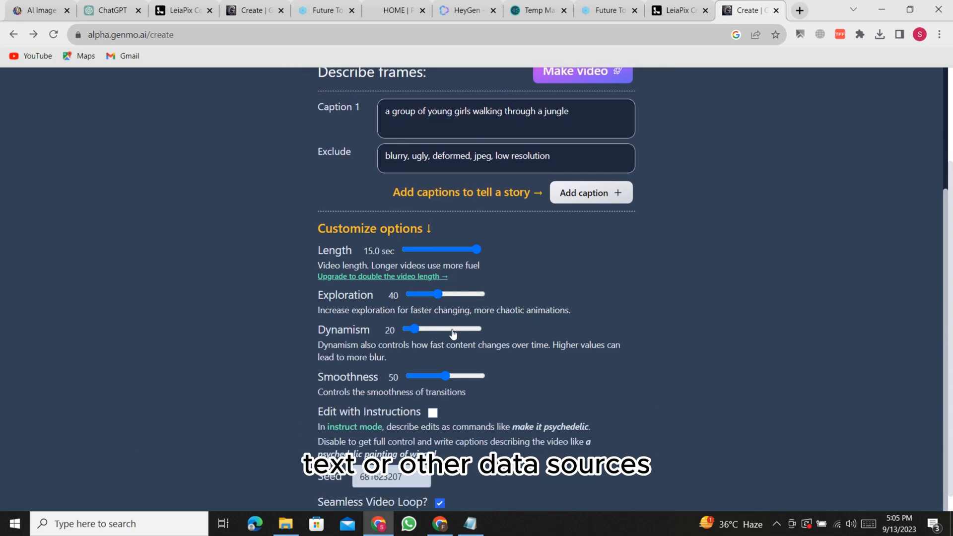
{"action": "left_click", "coordinate": [581, 71]}
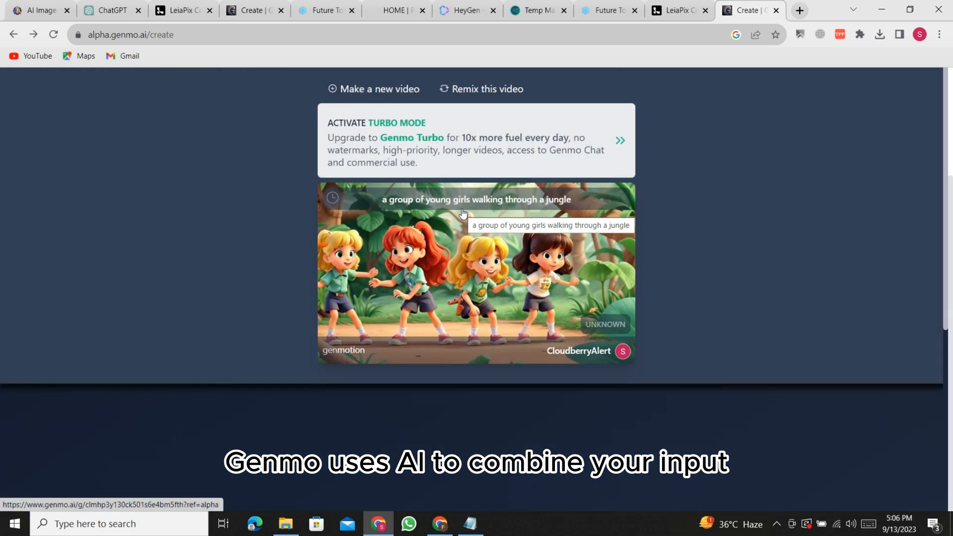
{"action": "left_click", "coordinate": [475, 274]}
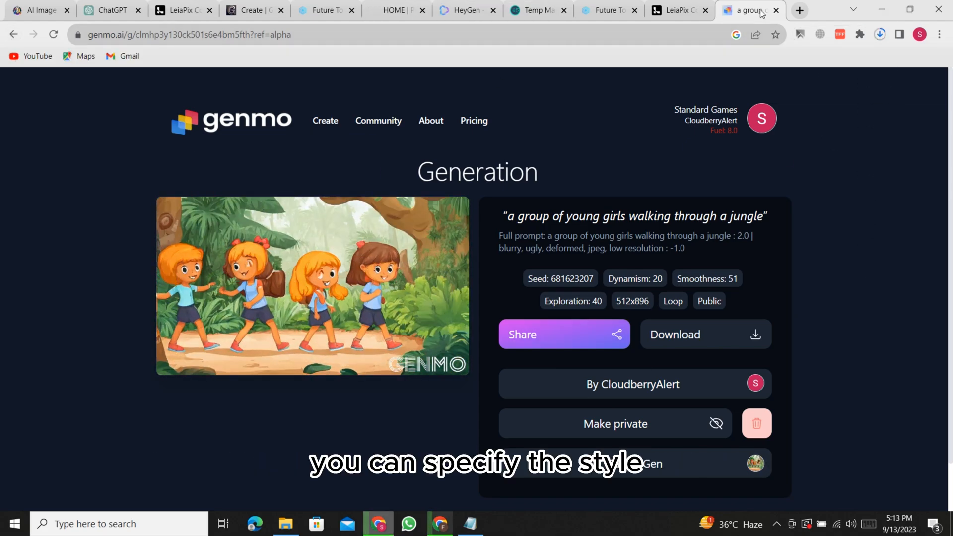
- Close the Genmo generation tab
{"action": "left_click", "coordinate": [879, 35]}
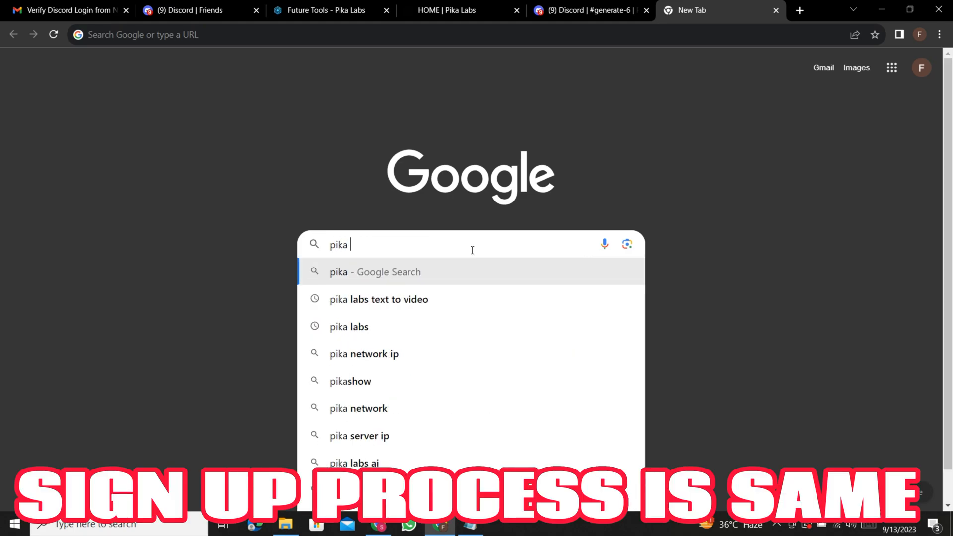
- Search 'pika labs text to video' and visit Pika Labs from Future Tools
{"action": "left_click", "coordinate": [378, 299]}
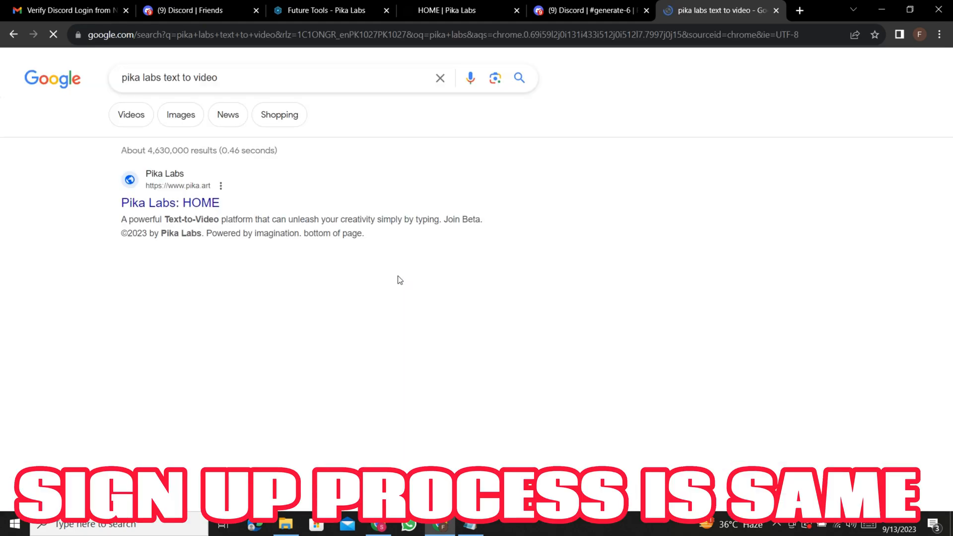
{"action": "scroll", "scroll_direction": "down", "scroll_amount": 3}
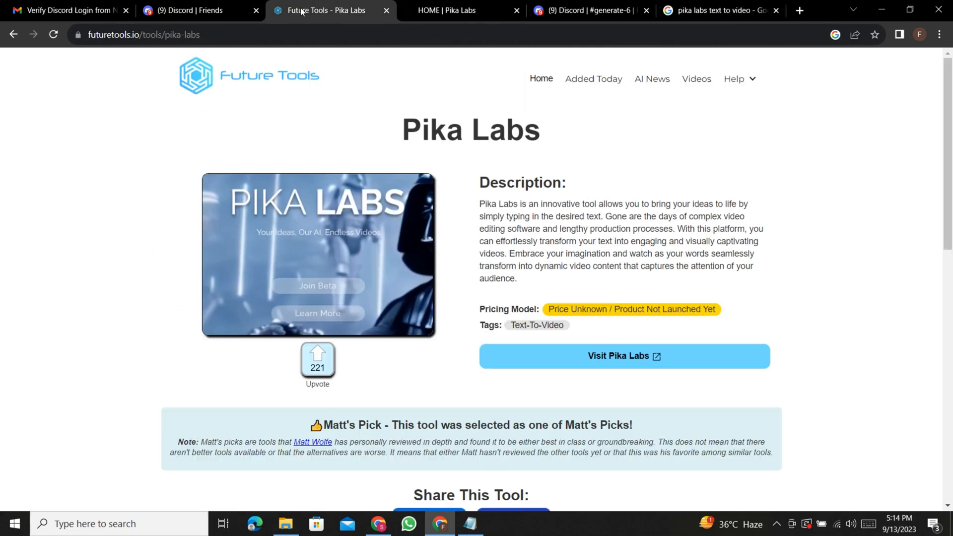
{"action": "scroll", "scroll_direction": "down", "scroll_amount": 3}
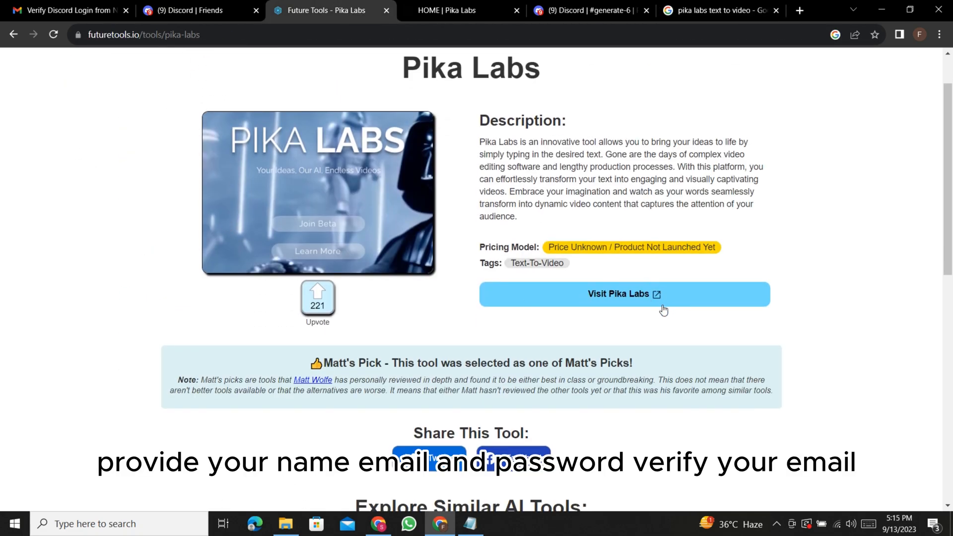
{"action": "left_click", "coordinate": [623, 294]}
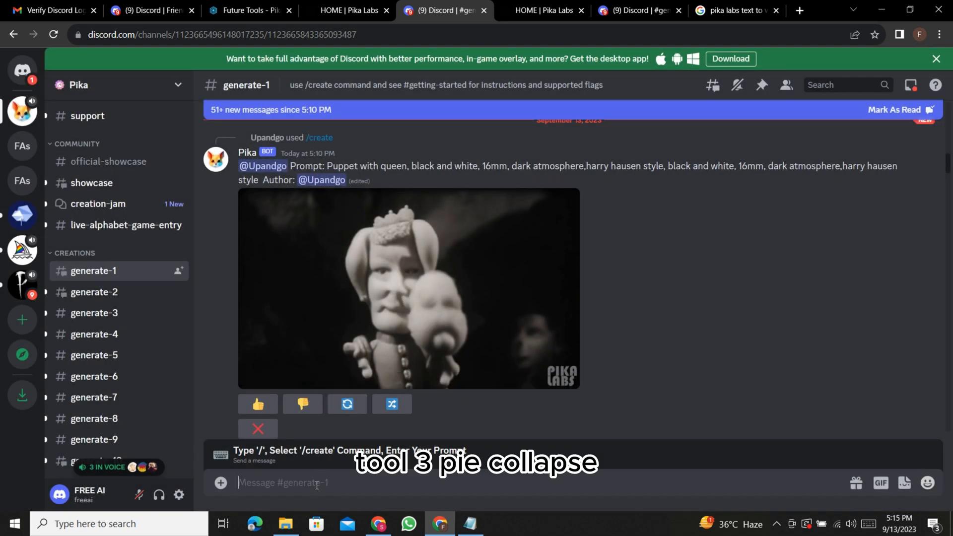
- Play the skull-on-cheese video, browse more generate-1 videos, and minimize the browser
{"action": "type", "text": "/"}
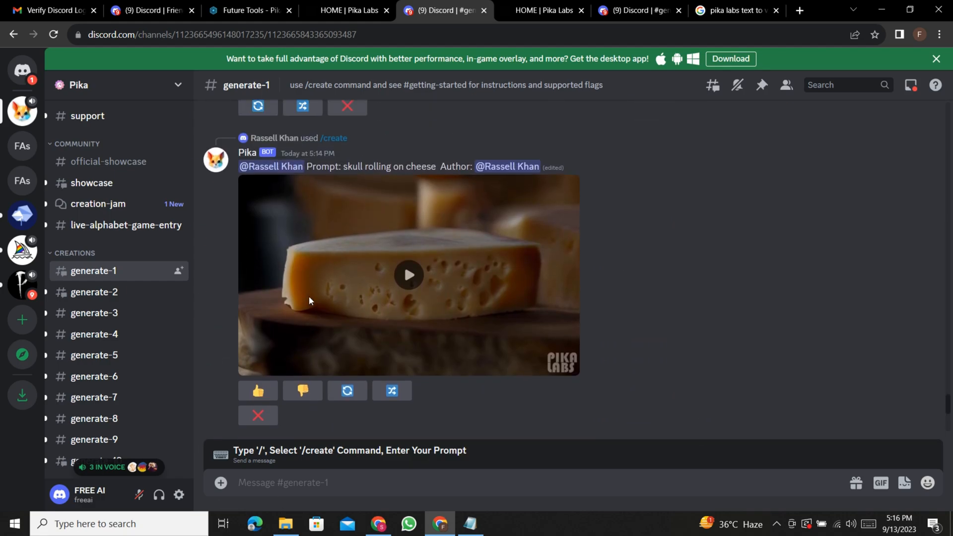
{"action": "left_click", "coordinate": [408, 275]}
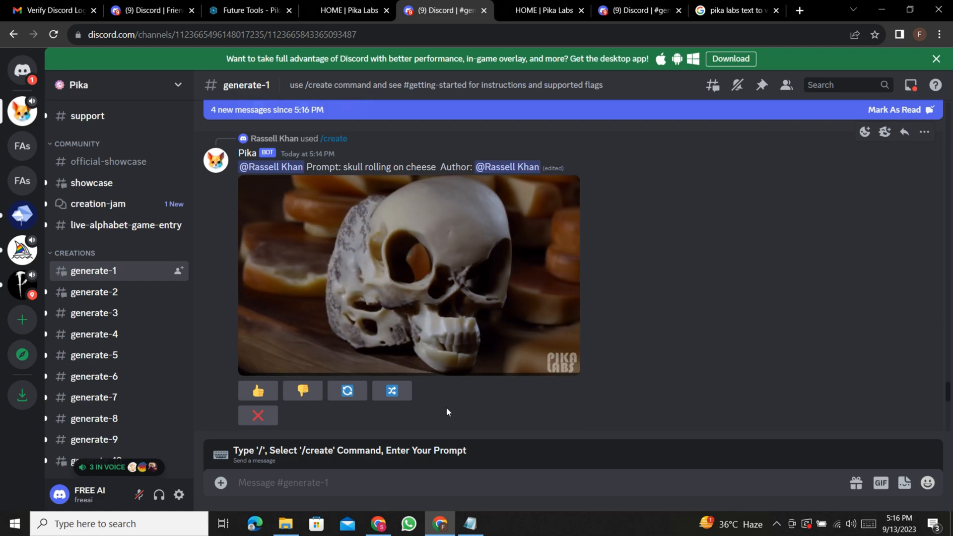
{"action": "scroll", "scroll_direction": "down", "scroll_amount": 3}
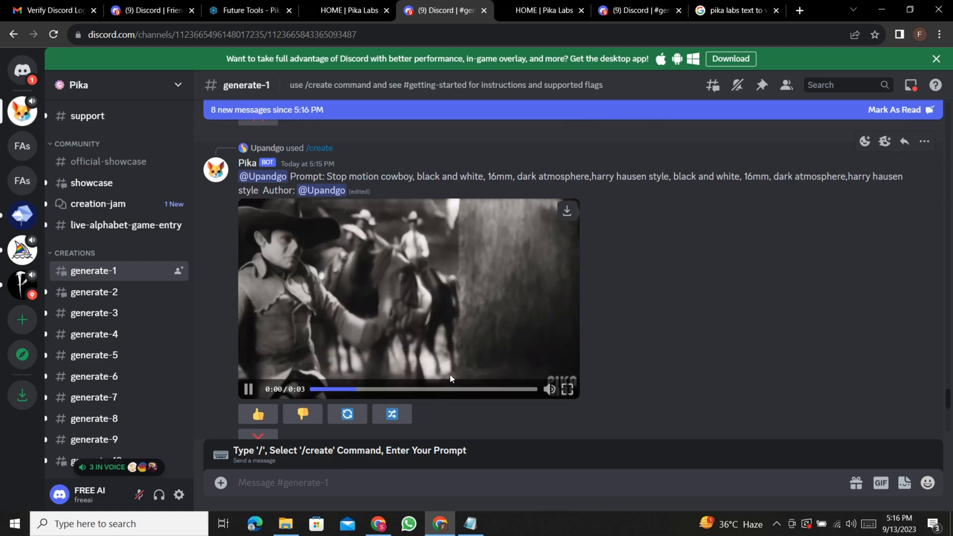
{"action": "scroll", "scroll_direction": "down", "scroll_amount": 3}
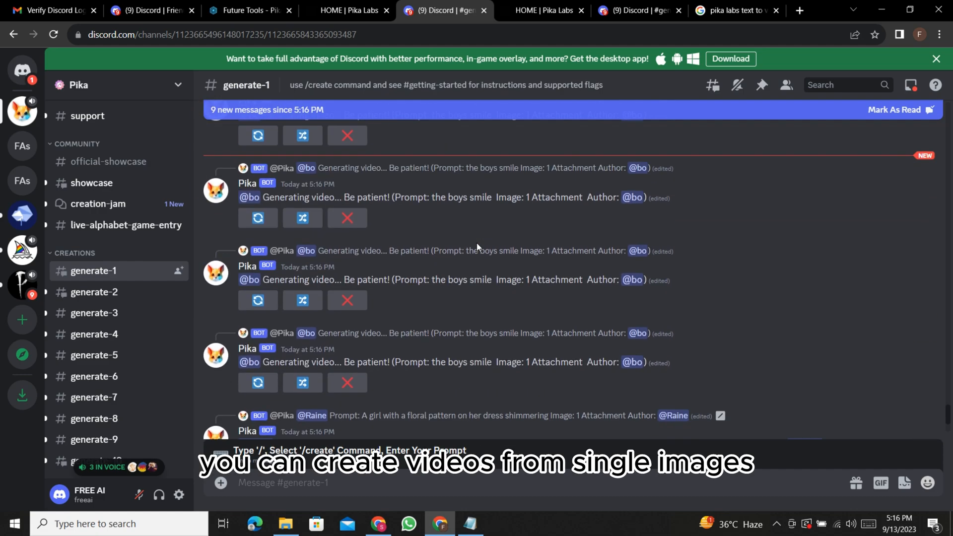
{"action": "scroll", "scroll_direction": "down", "scroll_amount": 3}
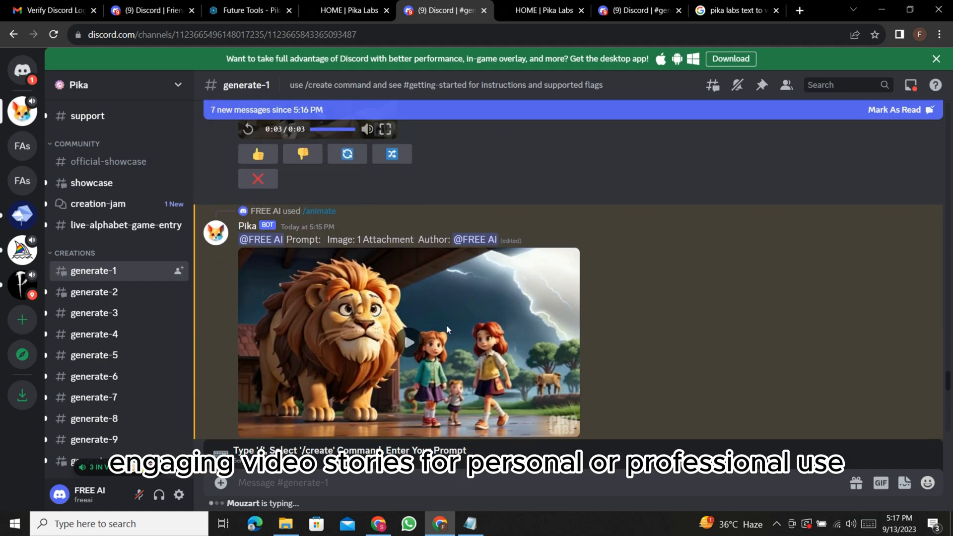
{"action": "scroll", "scroll_direction": "down", "scroll_amount": 3}
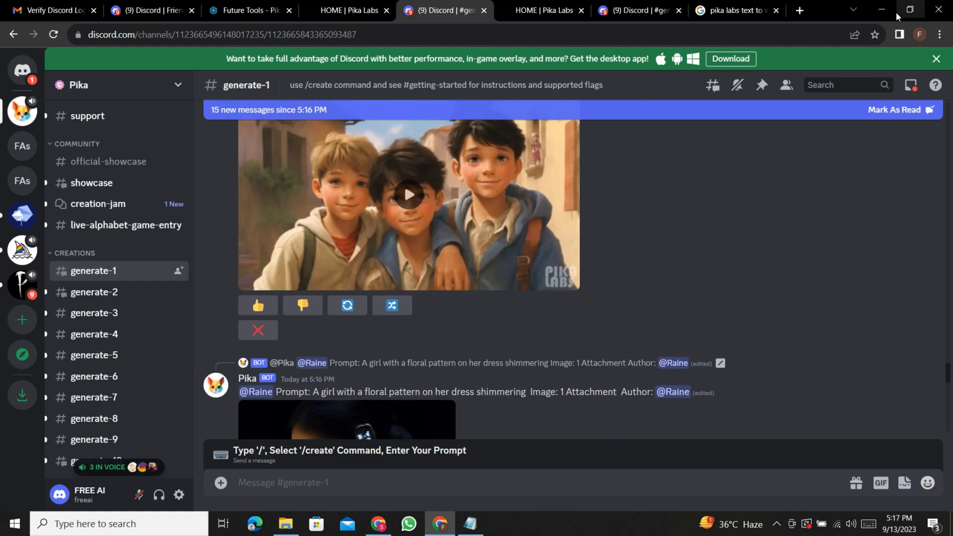
{"action": "left_click", "coordinate": [882, 10]}
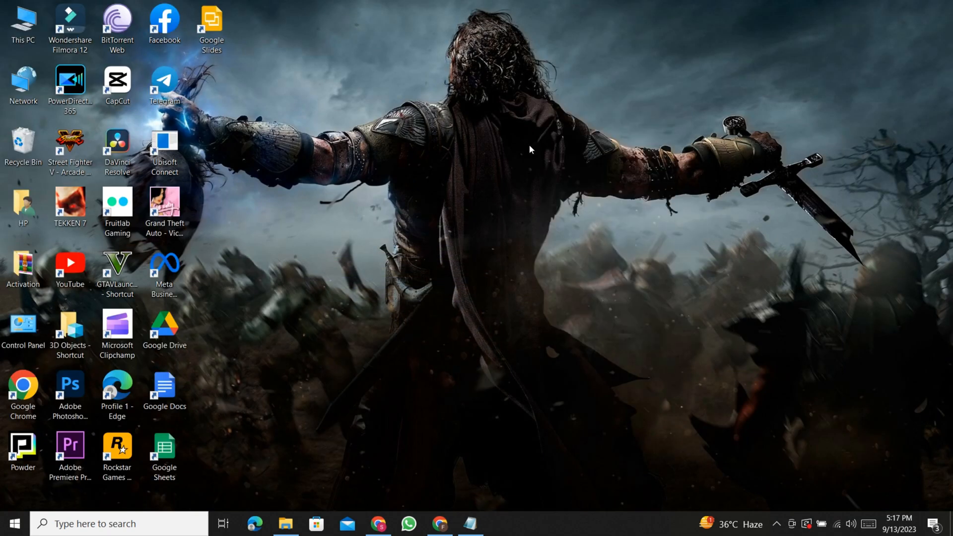
{"action": "mouse_move", "coordinate": [520, 189]}
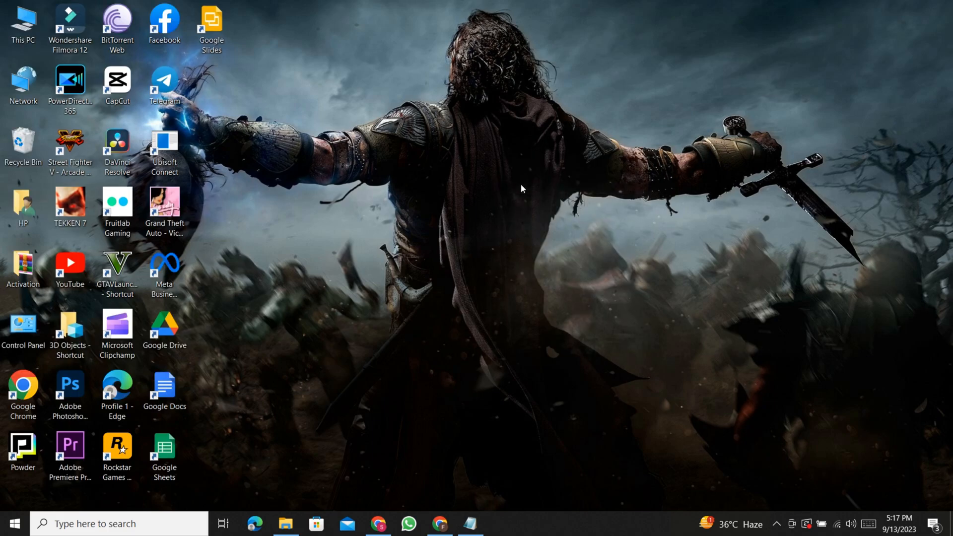